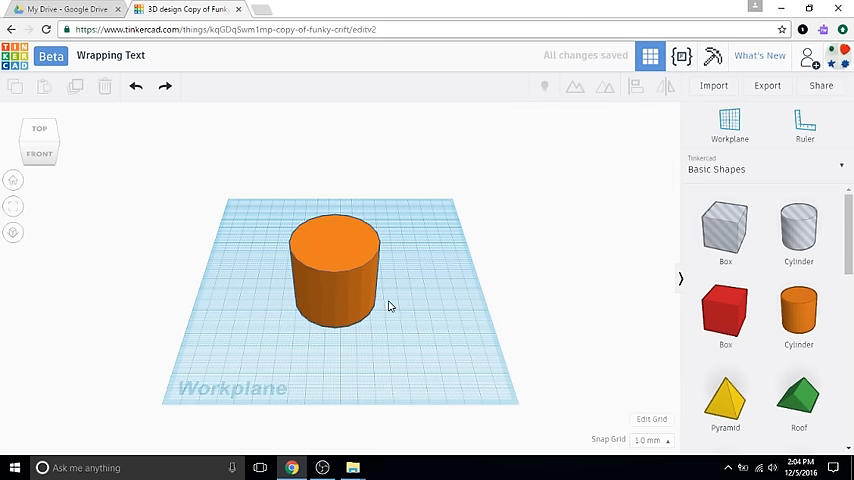
# Place a red TEXT shape on the workplane in front of the orange cylinder.
pyautogui.scroll(-3)
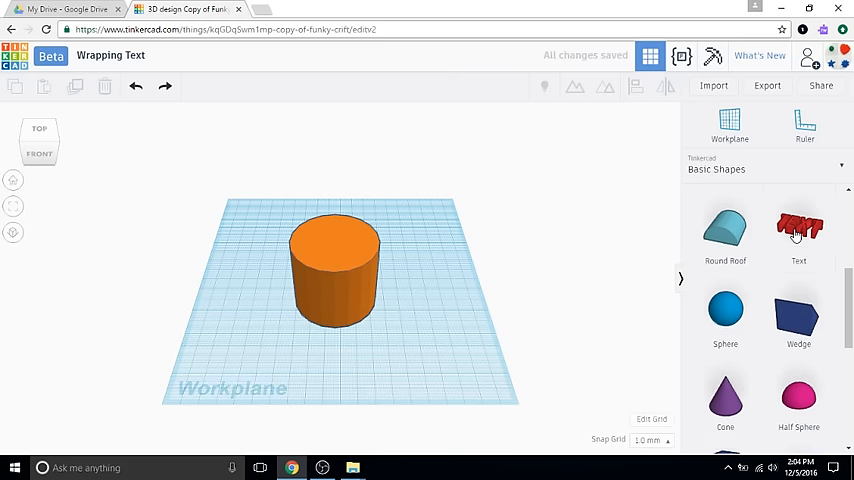
pyautogui.click(798, 230)
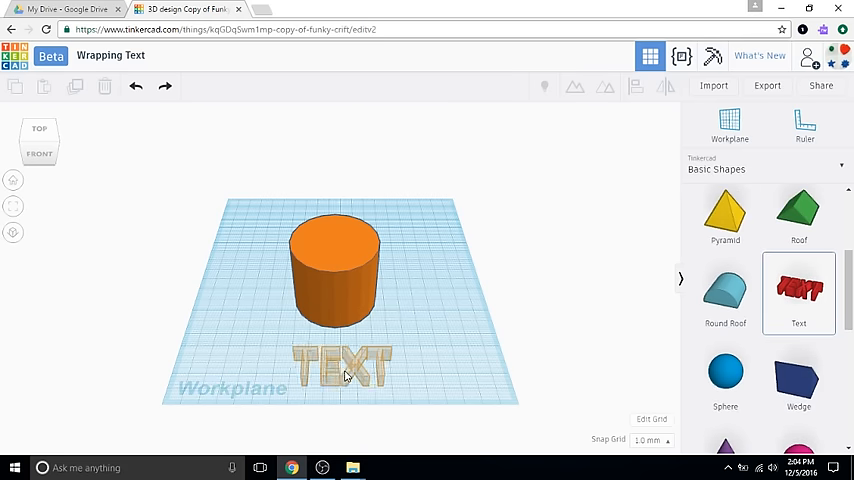
pyautogui.click(340, 362)
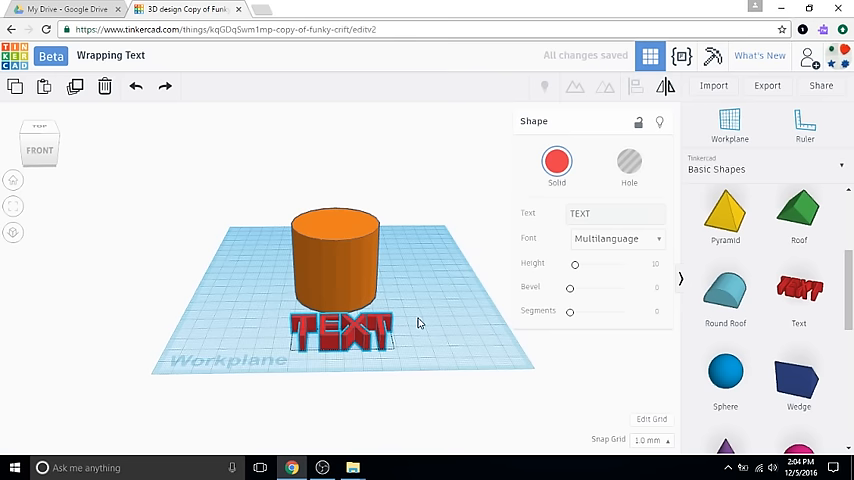
# Rotate the TEXT shape 90° upright and lift it against the cylinder's front.
pyautogui.click(340, 330)
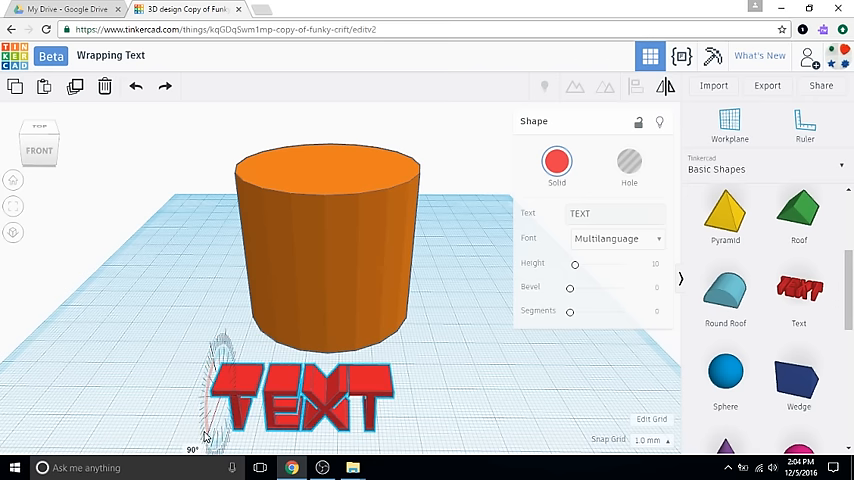
pyautogui.click(300, 395)
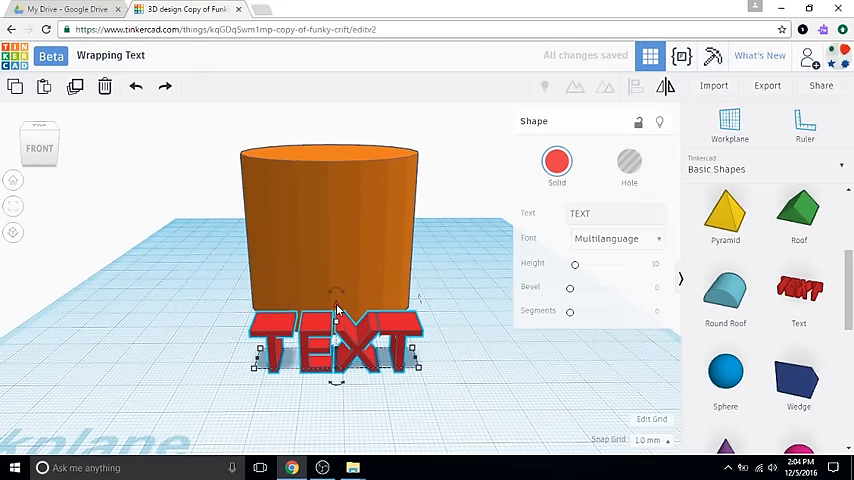
pyautogui.moveTo(335, 340); pyautogui.dragTo(335, 250)
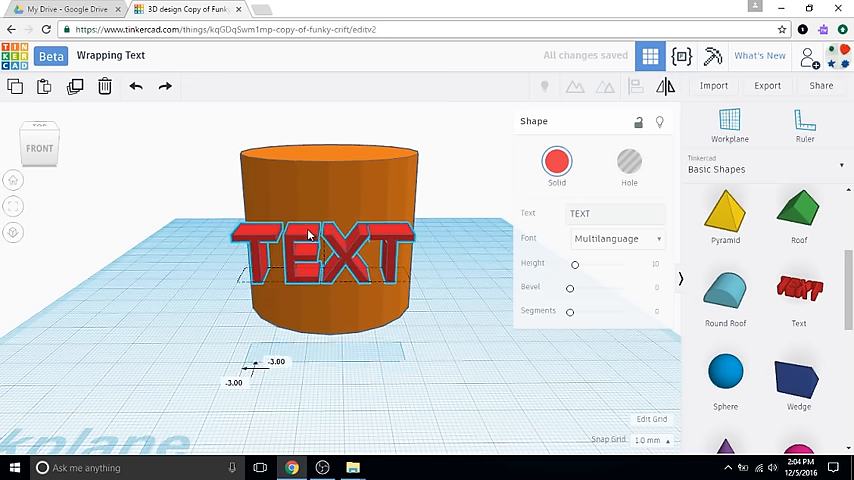
pyautogui.click(315, 250)
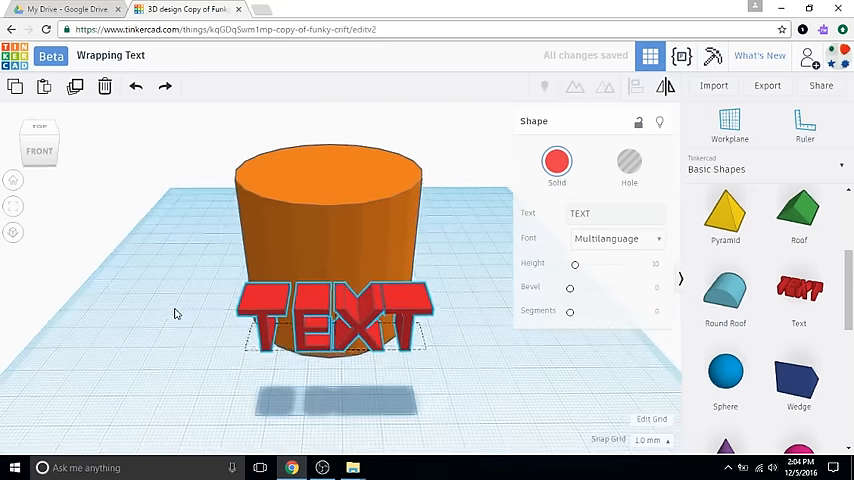
# Stretch the TEXT letters' depth back through the orange cylinder.
pyautogui.click(335, 310)
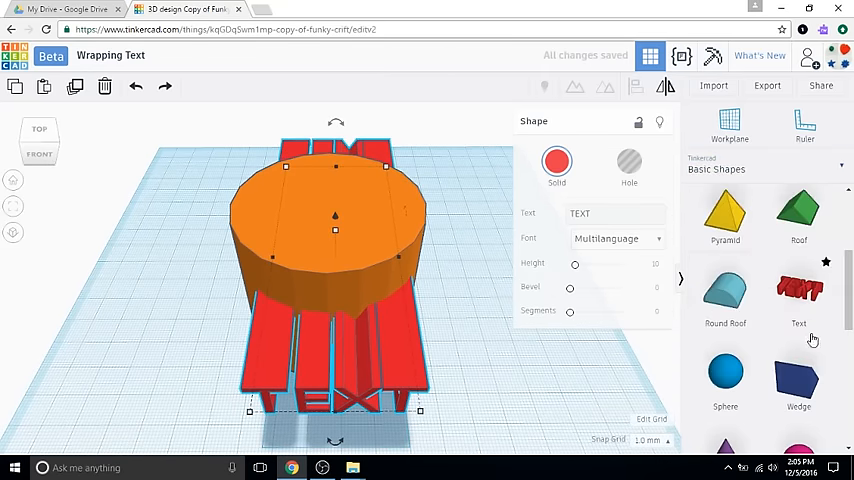
# Scroll the Basic Shapes panel to find the Box shape.
pyautogui.scroll(-3)
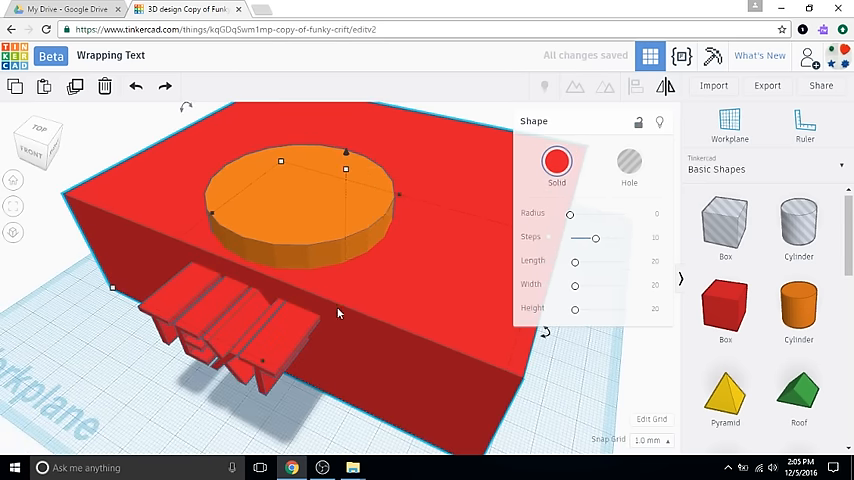
pyautogui.moveTo(358, 263)
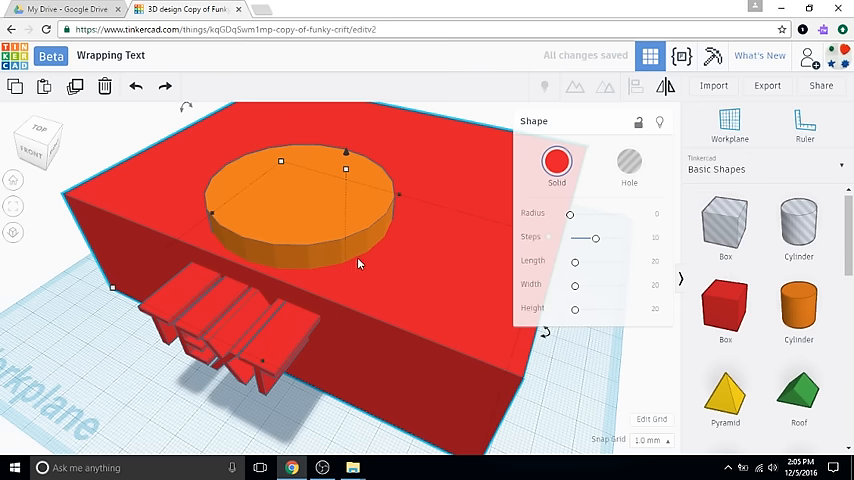
pyautogui.moveTo(404, 236)
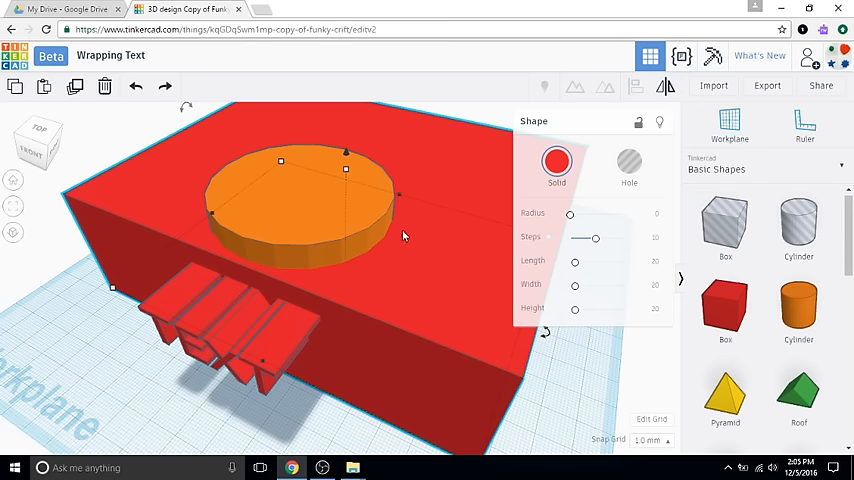
pyautogui.moveTo(307, 421)
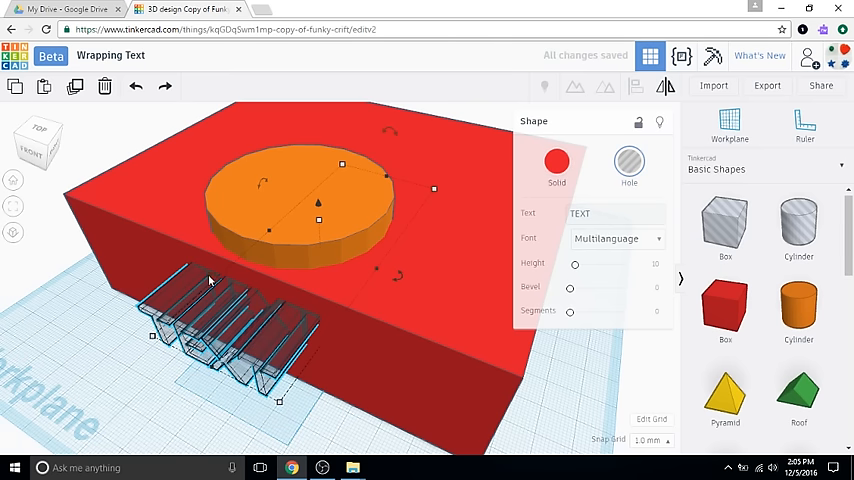
# Select the hollow TEXT shape to move it into the box's front face.
pyautogui.click(100, 357)
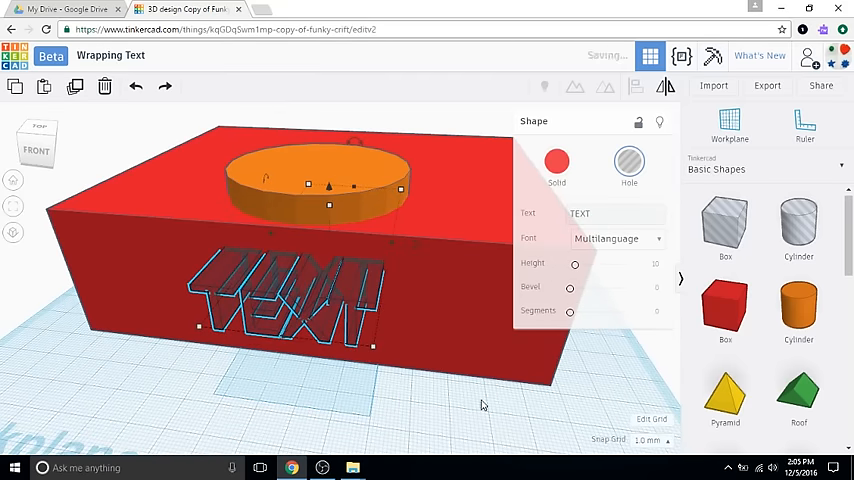
pyautogui.moveTo(465, 287)
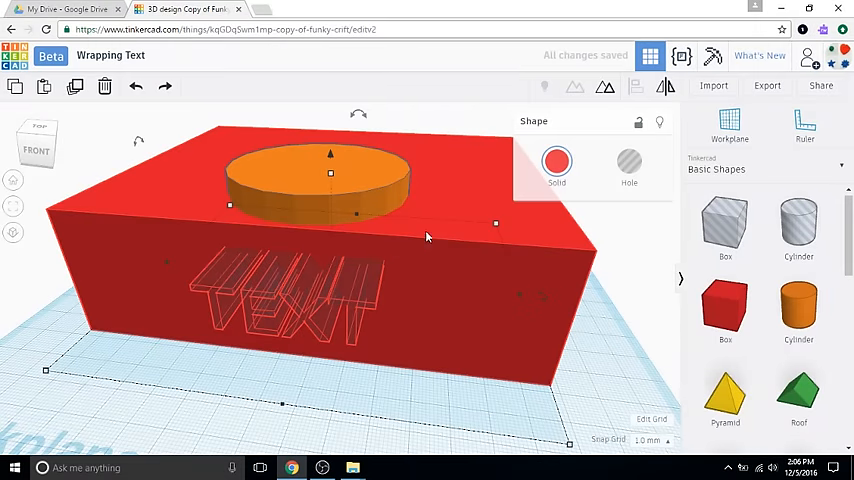
pyautogui.moveTo(322, 180)
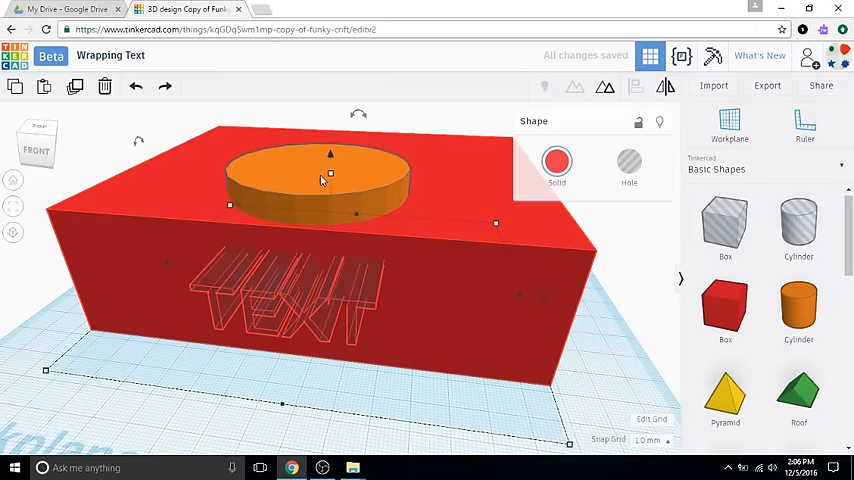
pyautogui.moveTo(475, 347)
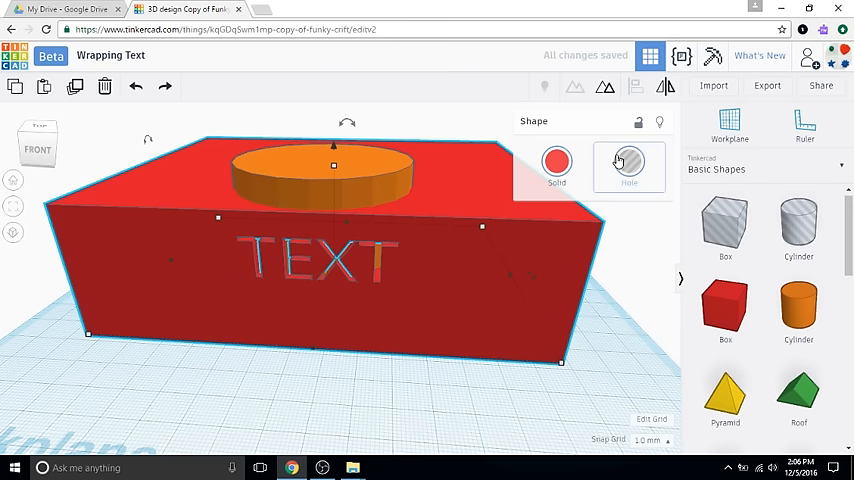
pyautogui.click(629, 160)
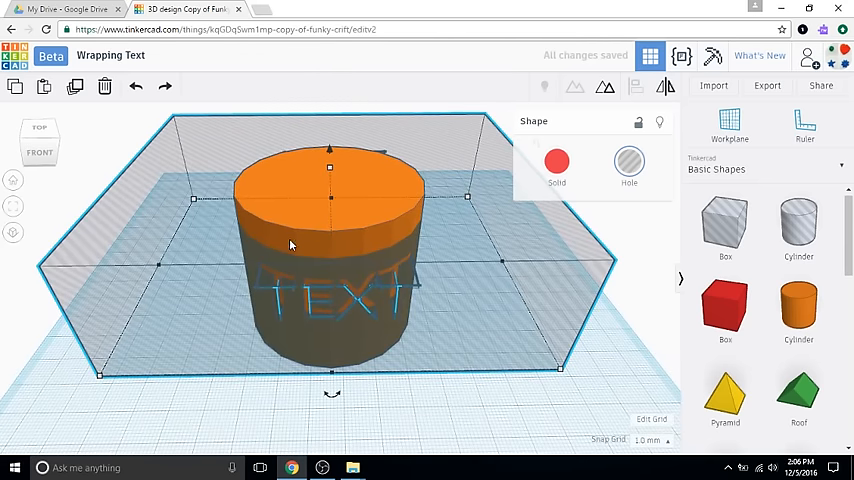
pyautogui.moveTo(278, 227)
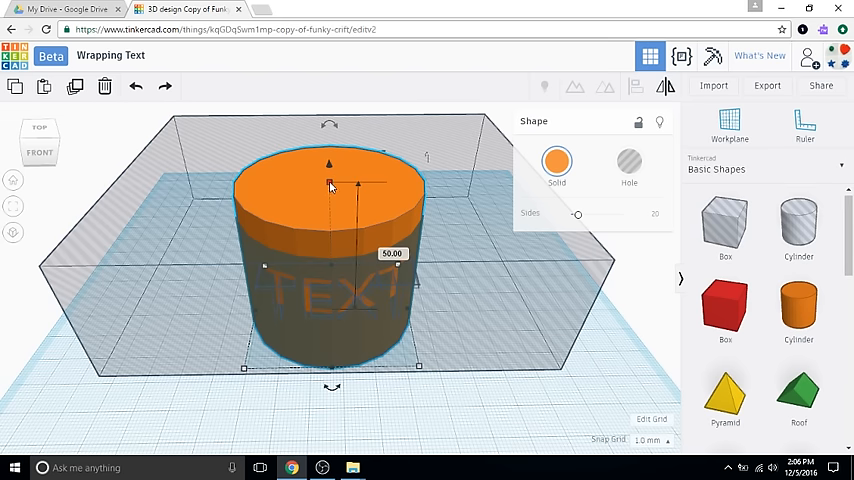
# Drag the cylinder's top height handle until its height reads 44.
pyautogui.moveTo(330, 183); pyautogui.dragTo(330, 205)
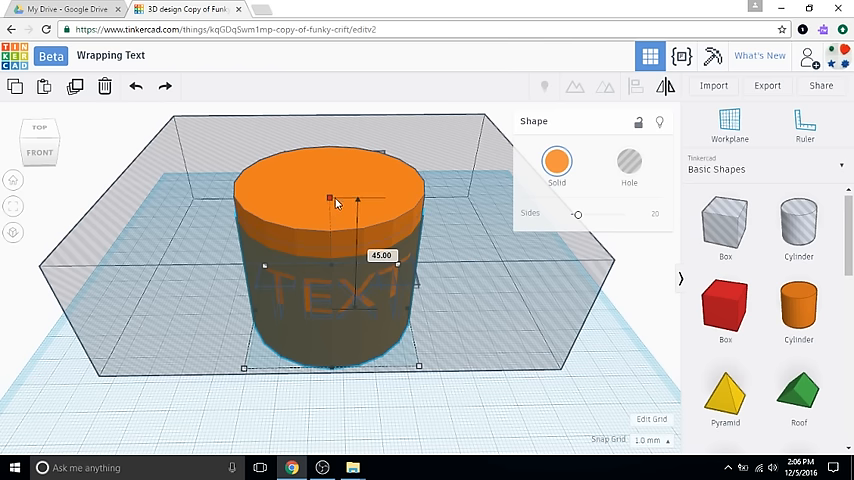
pyautogui.moveTo(330, 197); pyautogui.dragTo(330, 195)
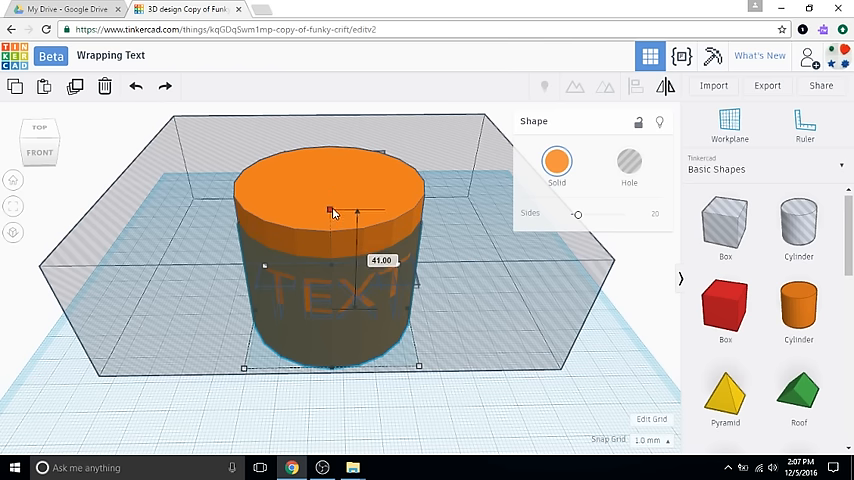
pyautogui.moveTo(332, 212); pyautogui.dragTo(332, 202)
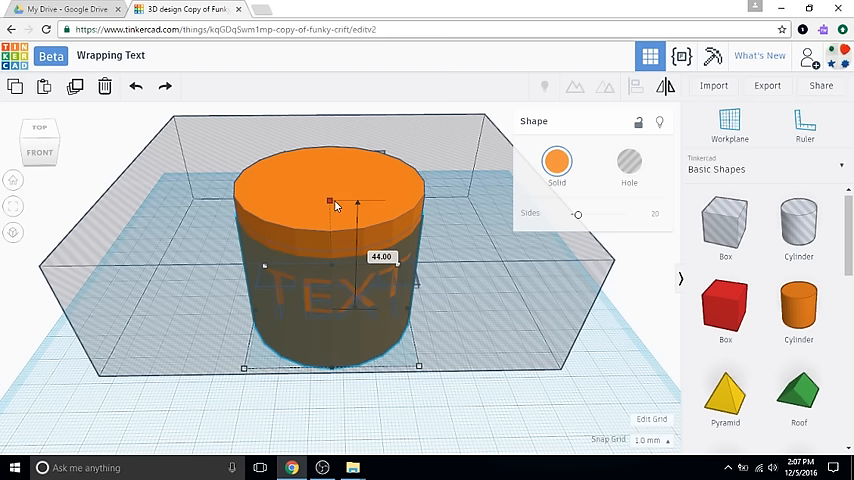
pyautogui.moveTo(330, 200); pyautogui.dragTo(330, 198)
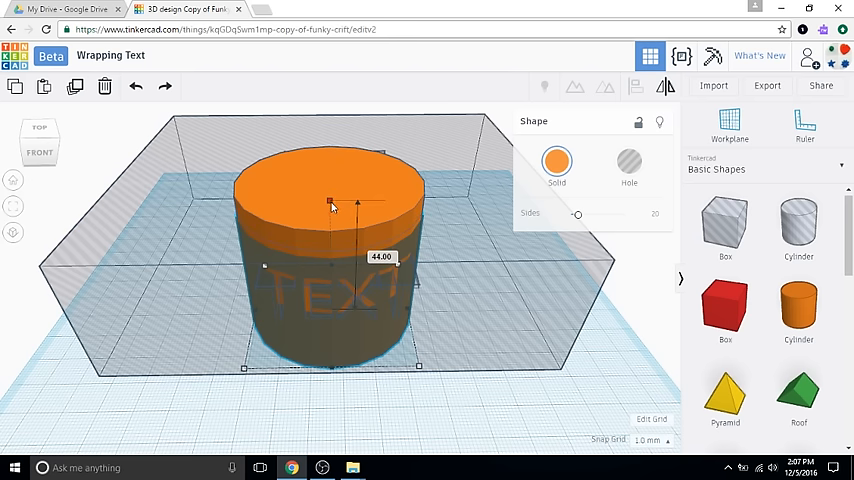
pyautogui.moveTo(330, 203); pyautogui.dragTo(330, 225)
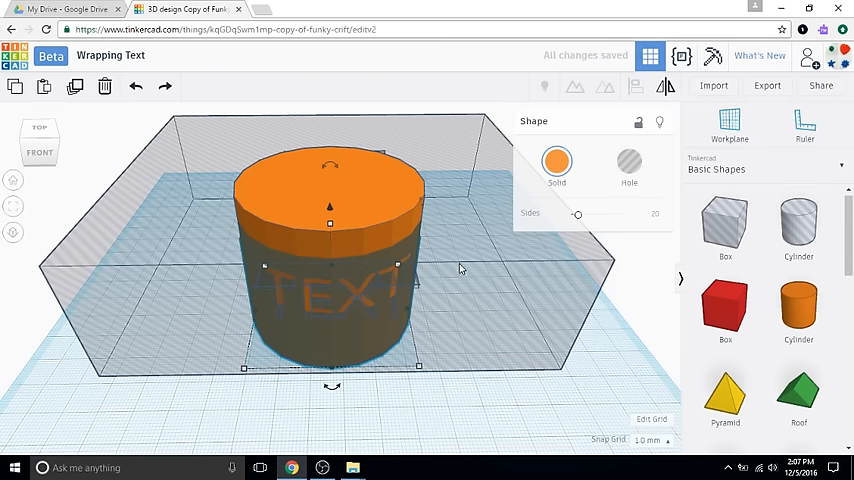
pyautogui.moveTo(518, 302)
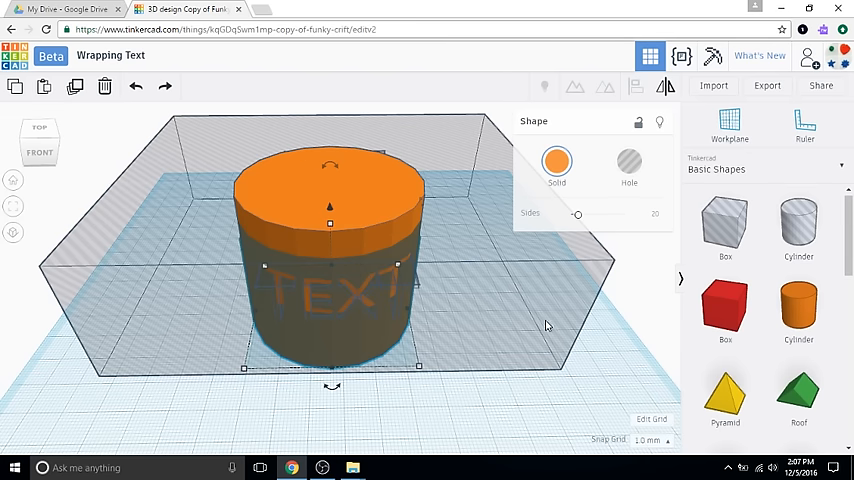
pyautogui.moveTo(510, 305)
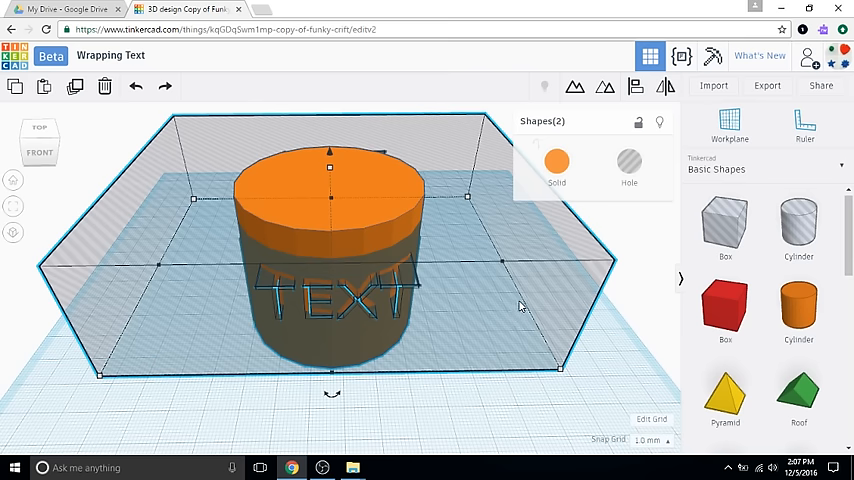
pyautogui.moveTo(636, 87)
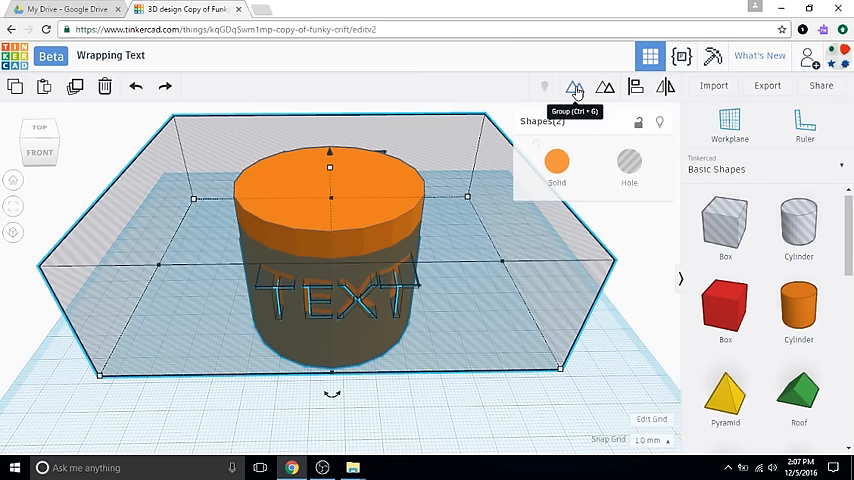
# Group the selected cylinder and TEXT hole into a single carved cylinder.
pyautogui.click(575, 90)
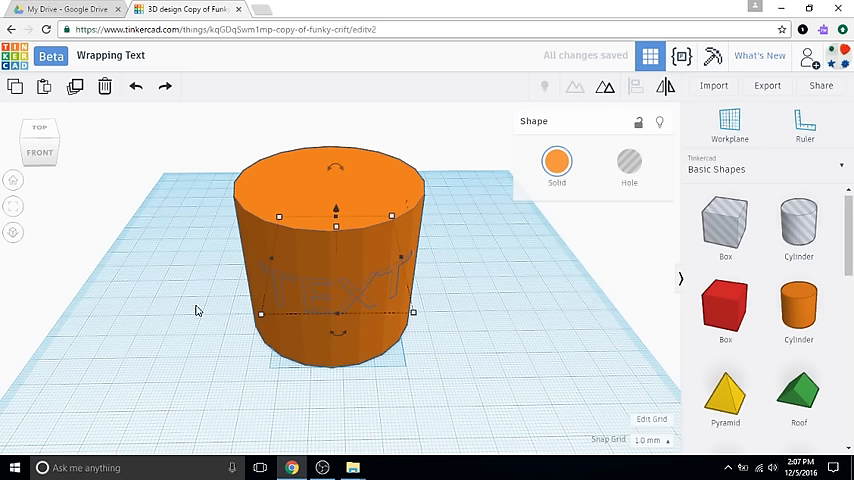
pyautogui.click(197, 310)
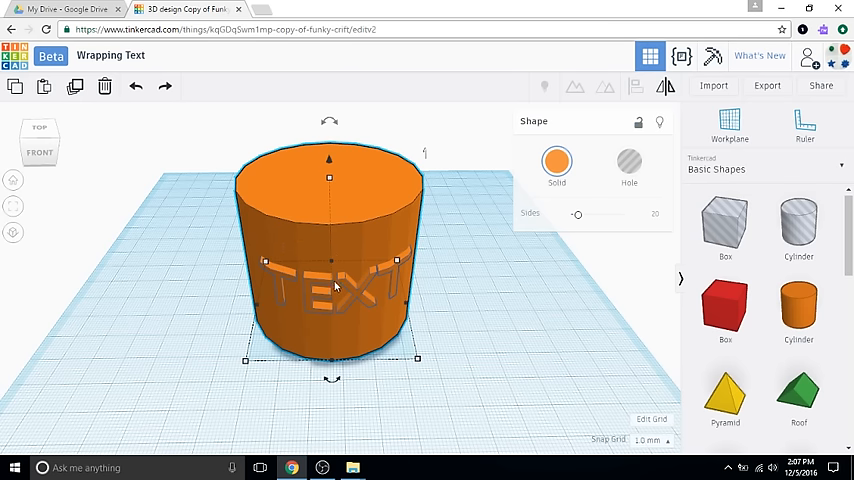
pyautogui.moveTo(112, 224)
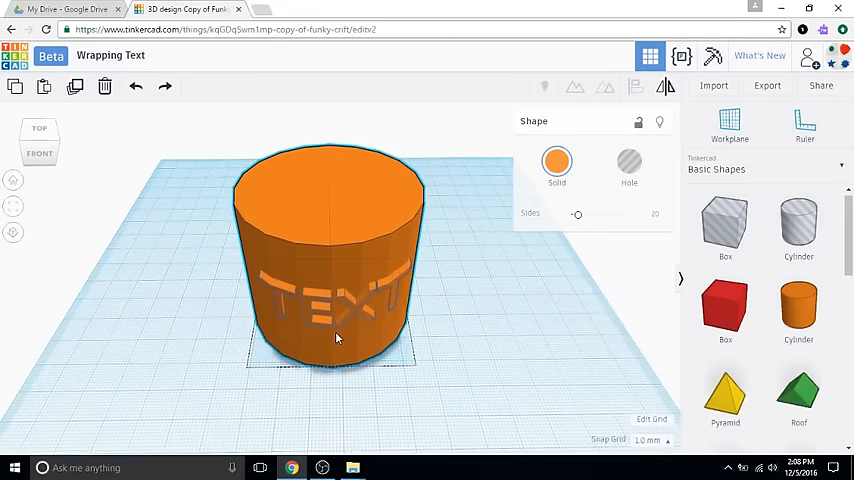
pyautogui.click(336, 338)
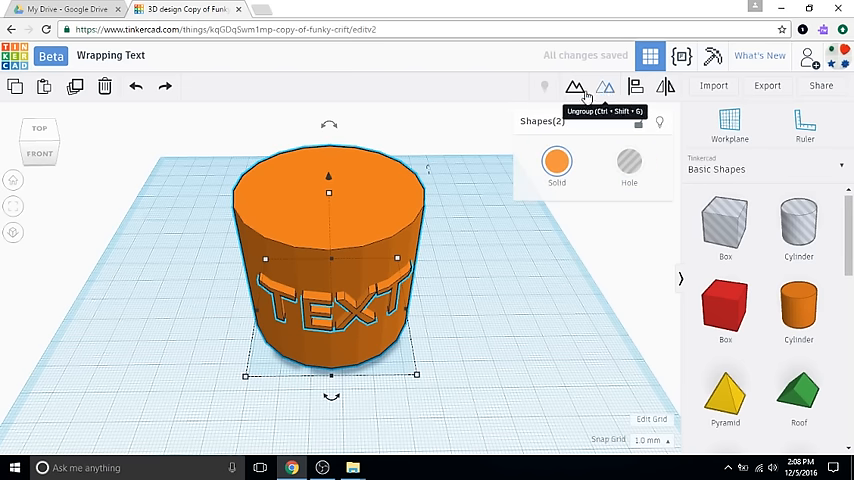
pyautogui.click(575, 87)
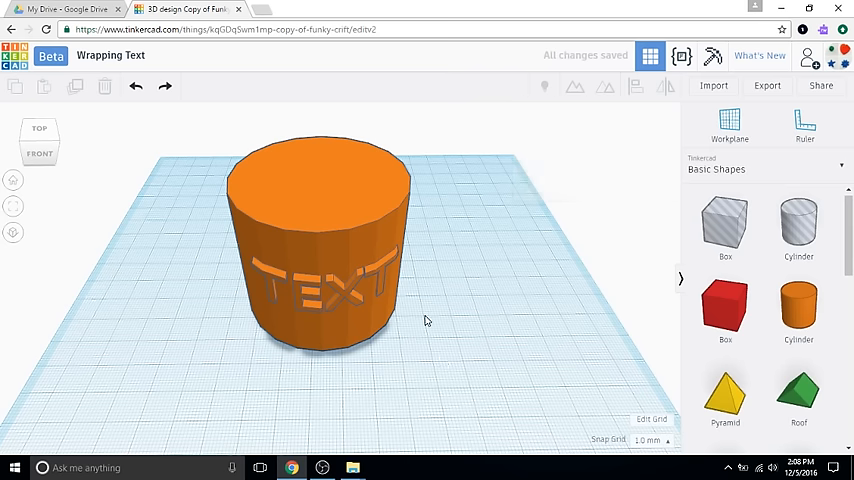
pyautogui.moveTo(265, 278)
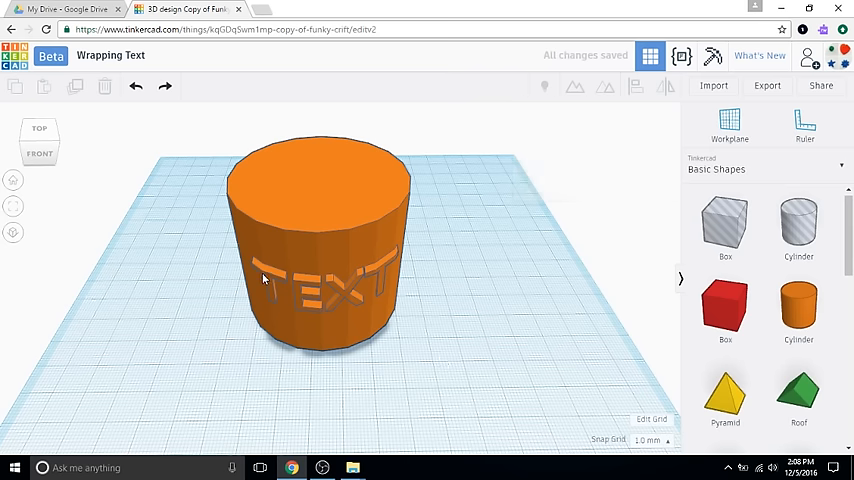
pyautogui.moveTo(437, 285)
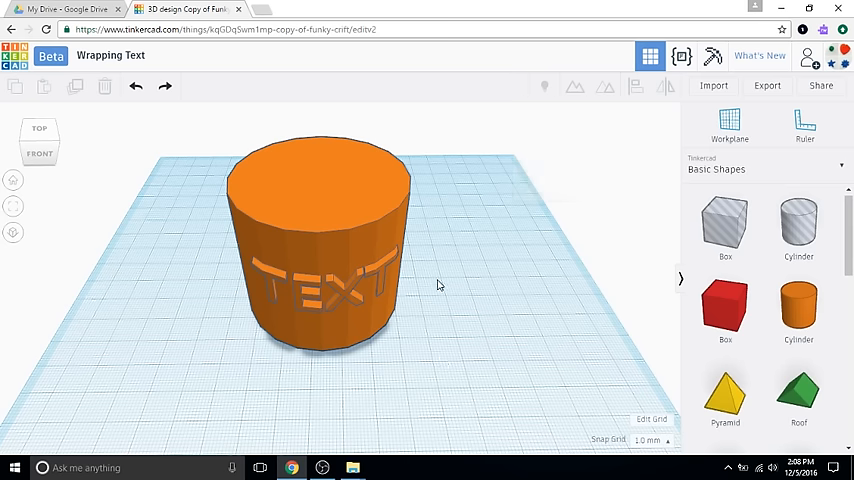